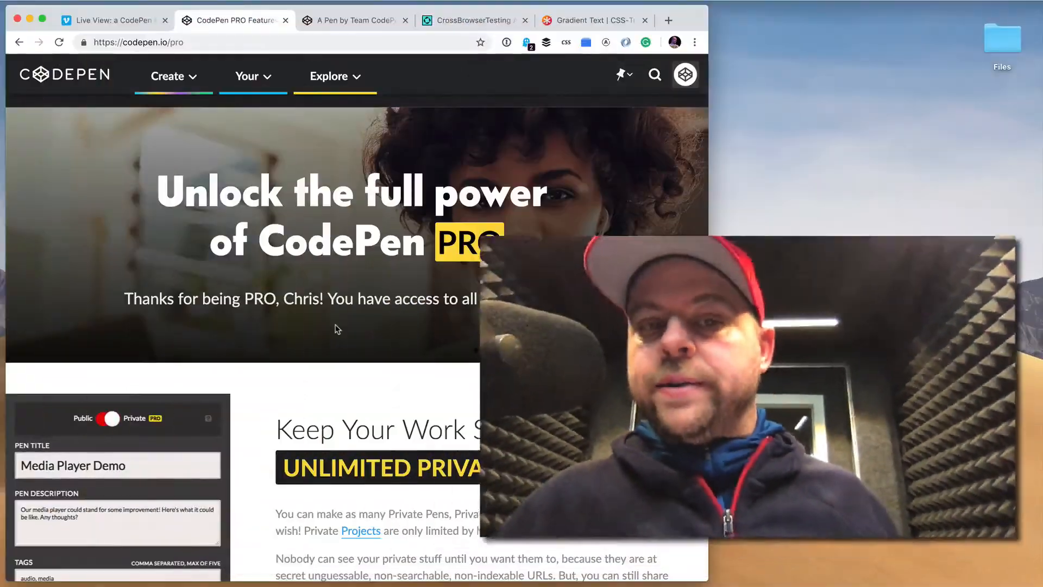
Add an h1 'The itsy bitsy spider went up the water spout' with body background #333 and white text.
scroll("down", 3)
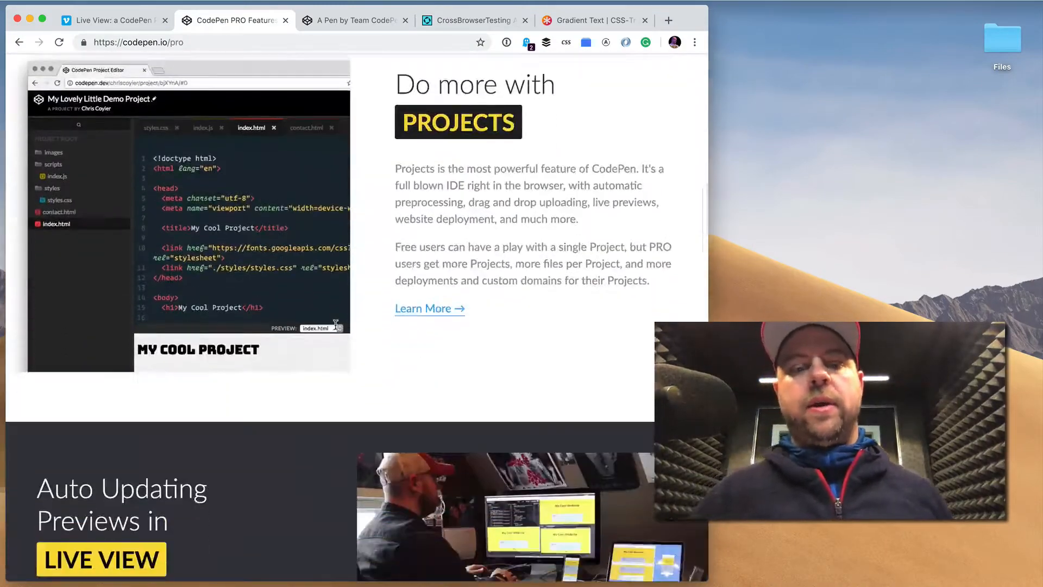
scroll("down", 3)
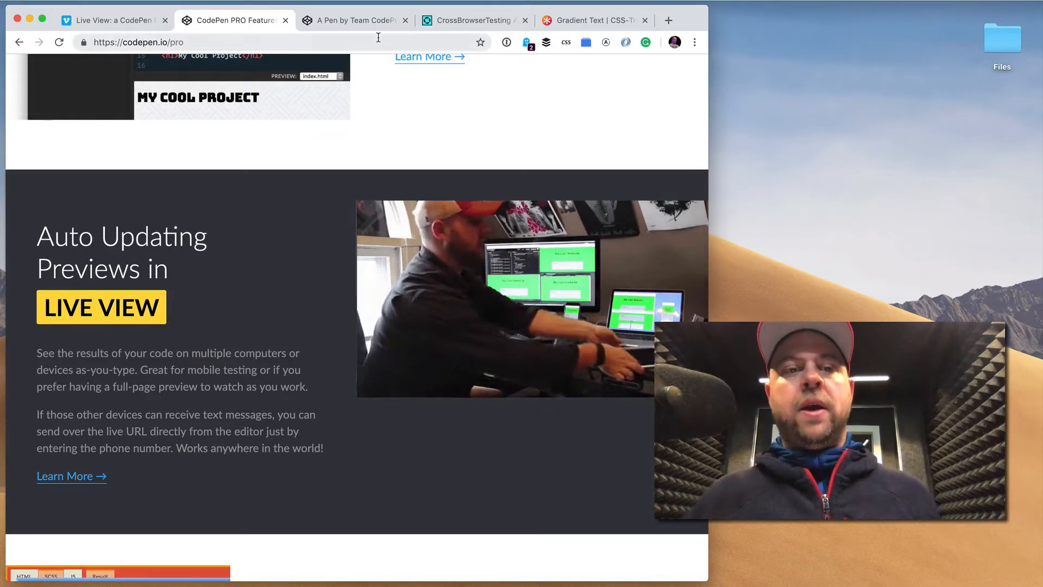
left_click(354, 20)
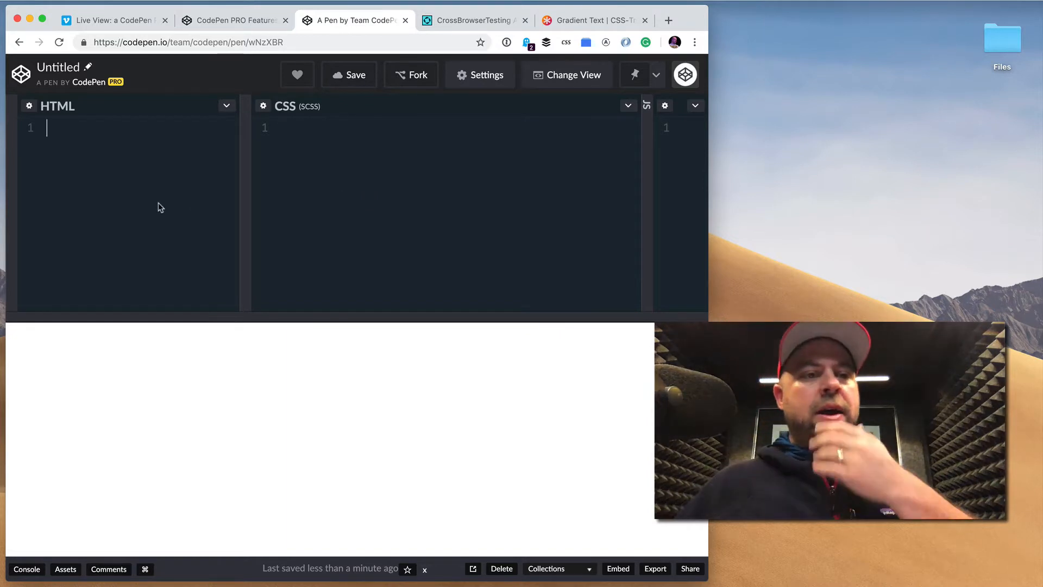
type("h1>")
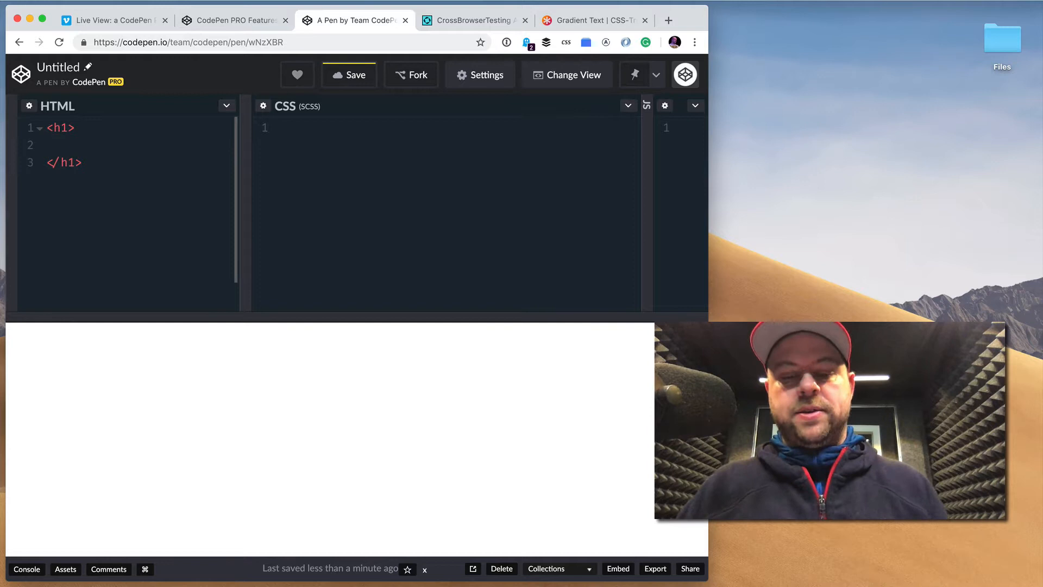
type("body {")
type("background: #")
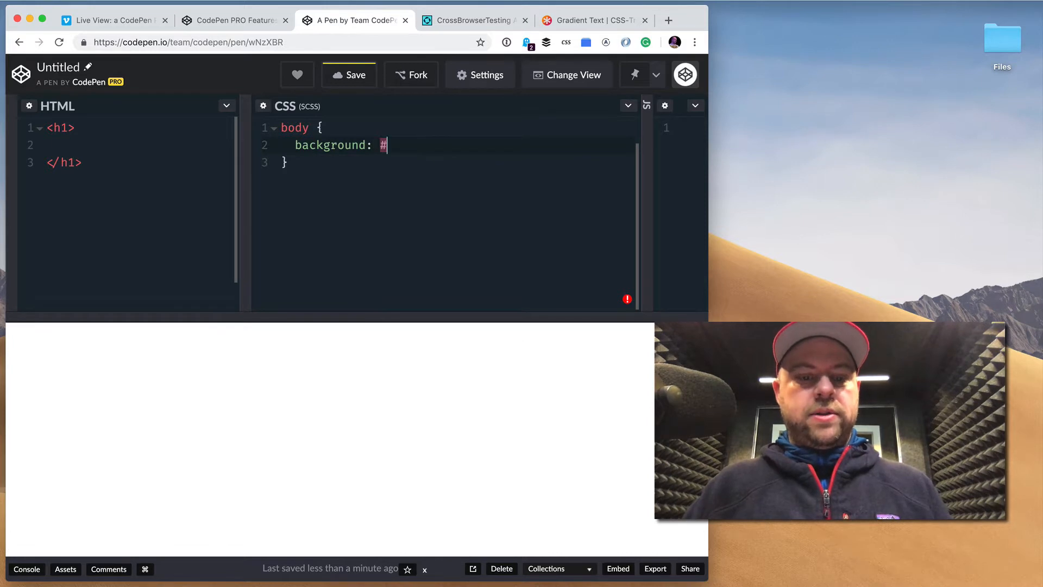
type("333;")
left_click(140, 145)
type("The itsiby")
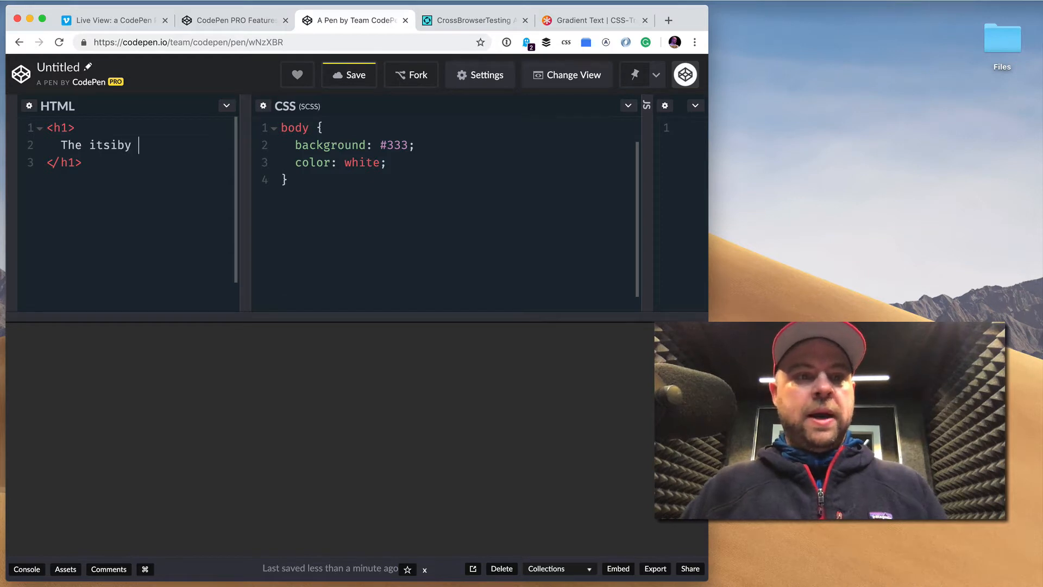
type("bitsy spid")
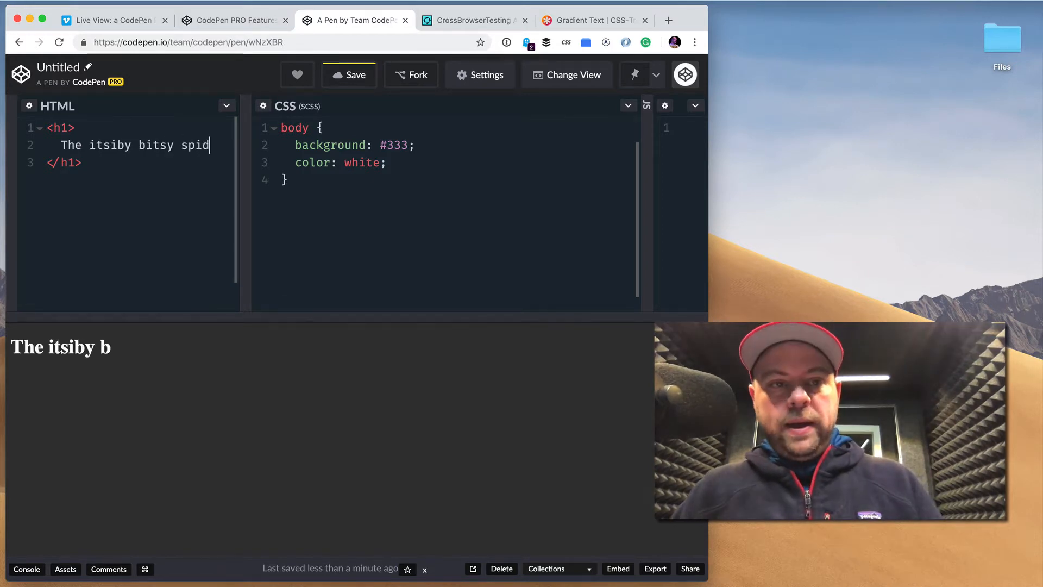
type("er went up the w")
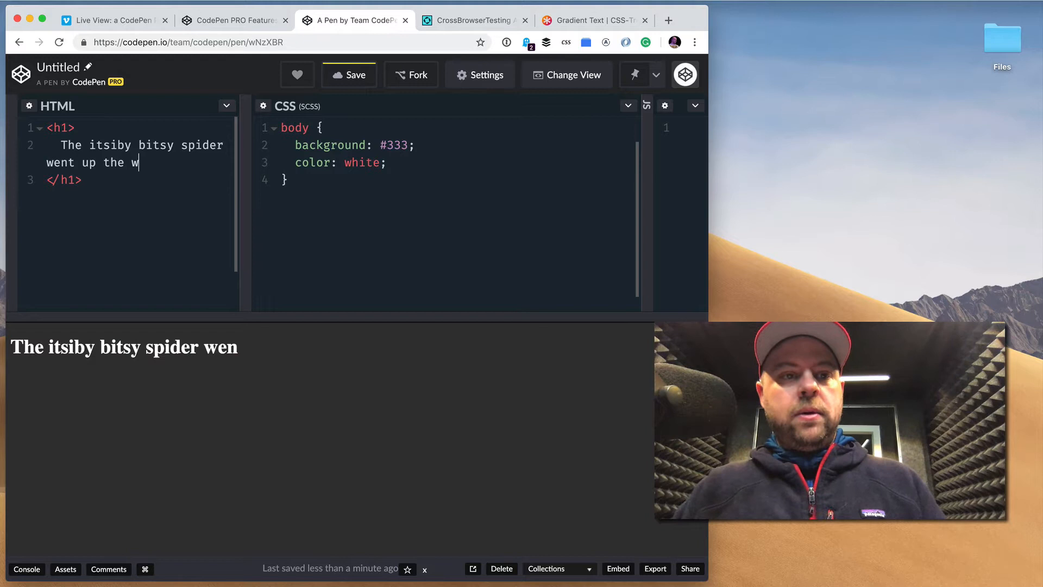
type("ater spout")
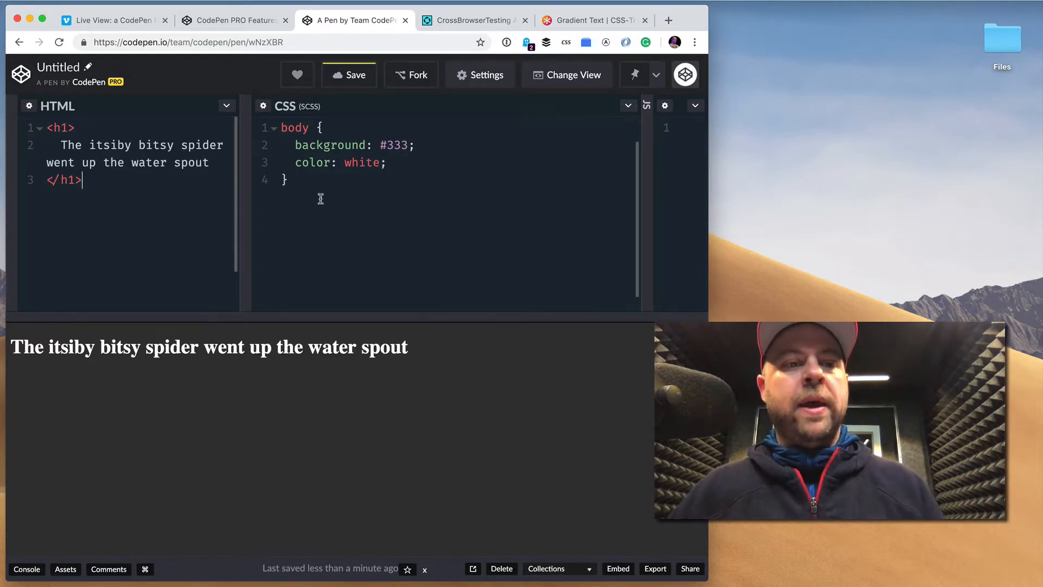
Add an h1 rule with 72px size and an orange-to-red gradient clipped to the text.
left_click(592, 20)
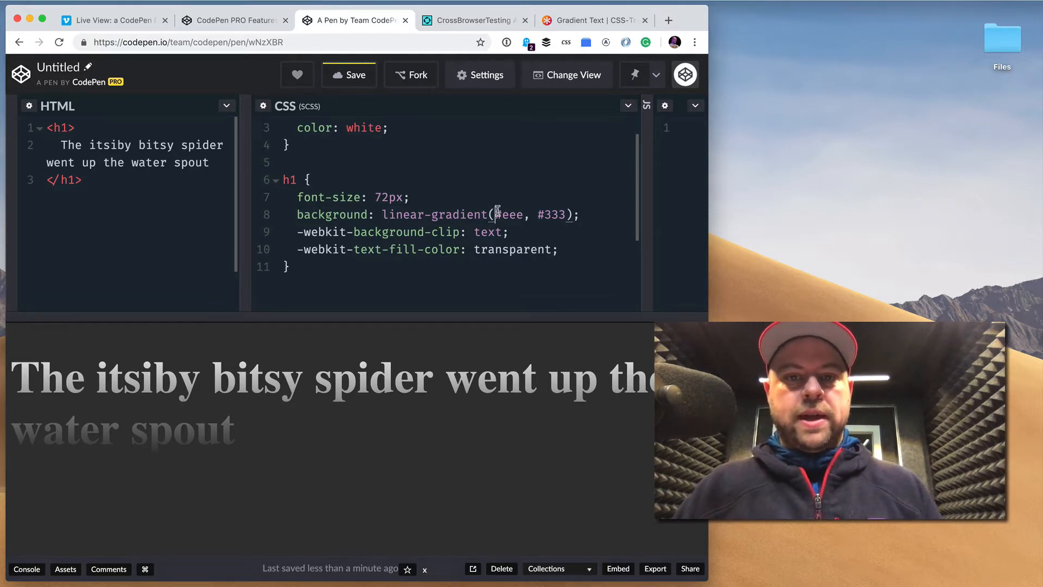
type("to right,")
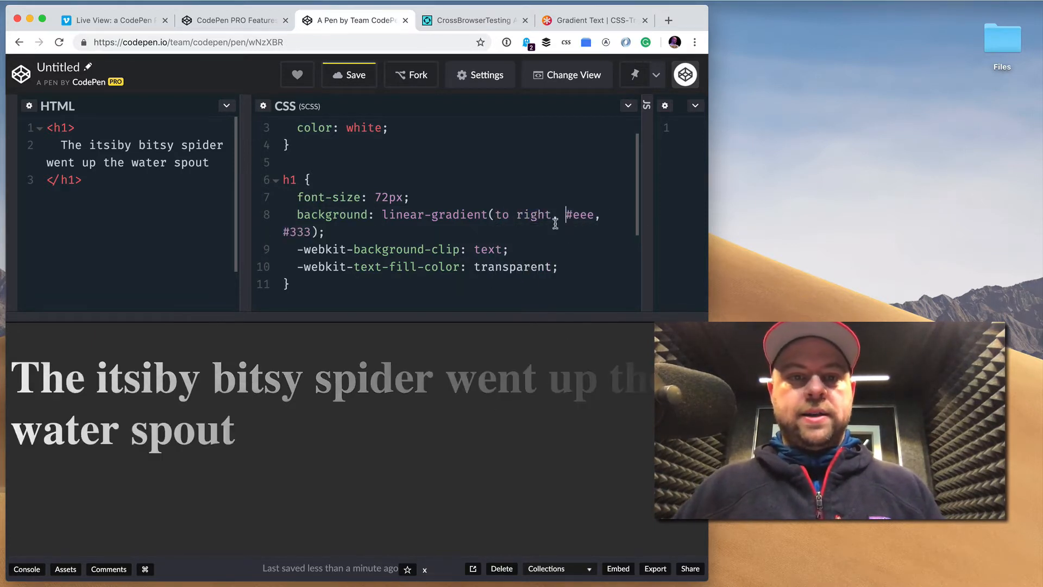
type("ornage")
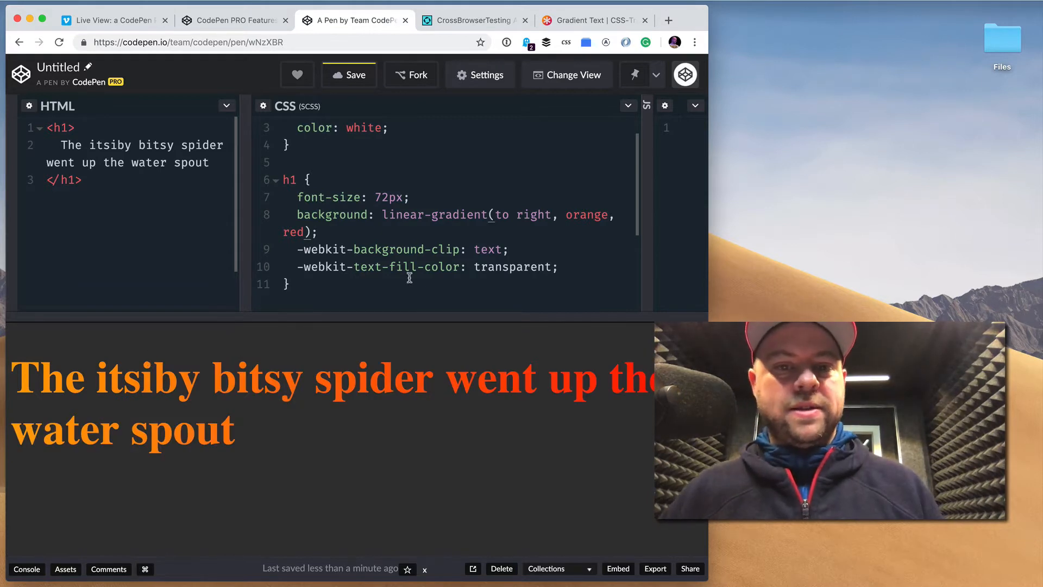
scroll("up", 3)
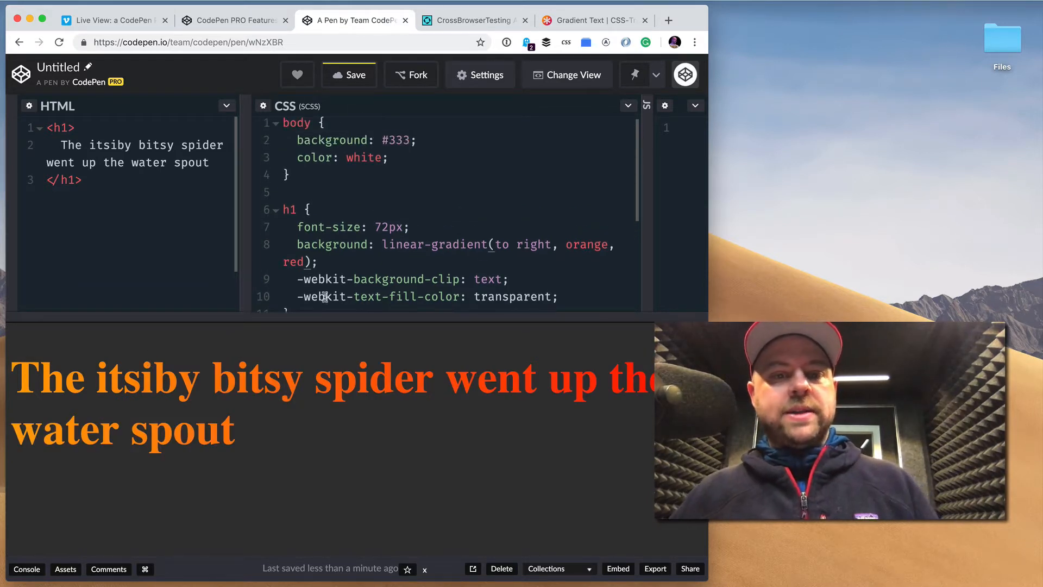
scroll("down", 3)
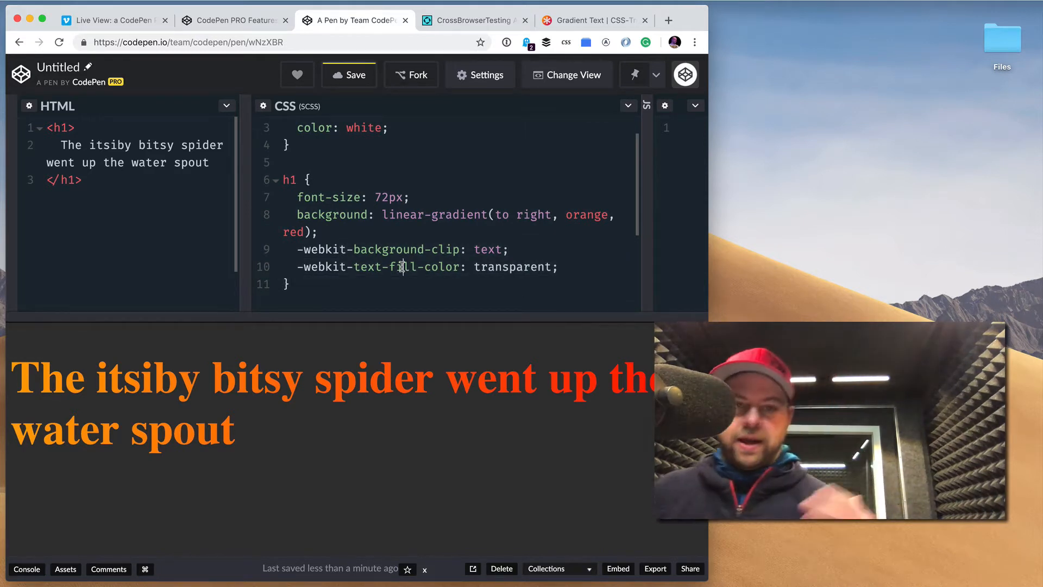
scroll("up", 3)
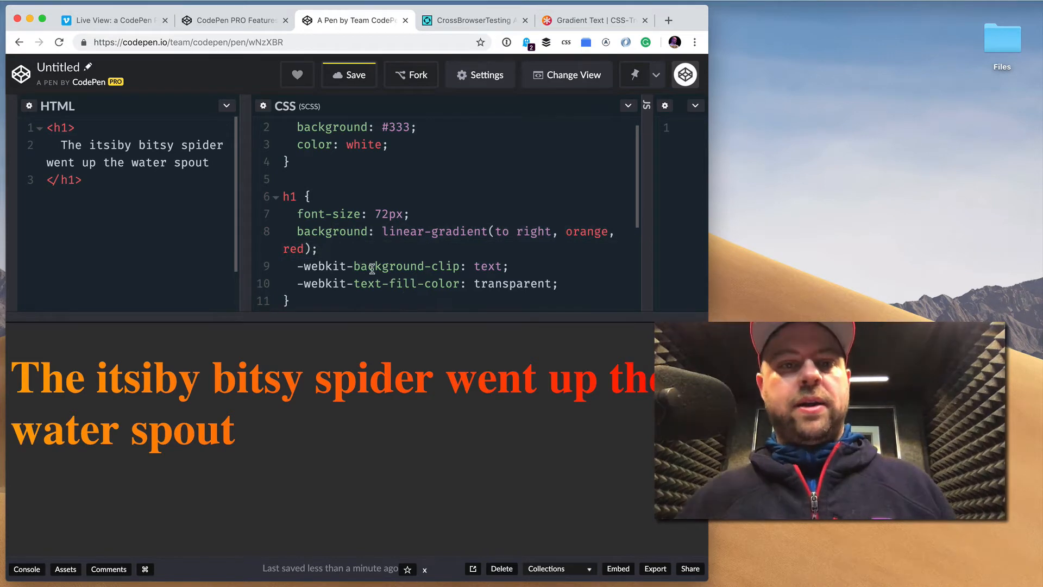
scroll("up", 3)
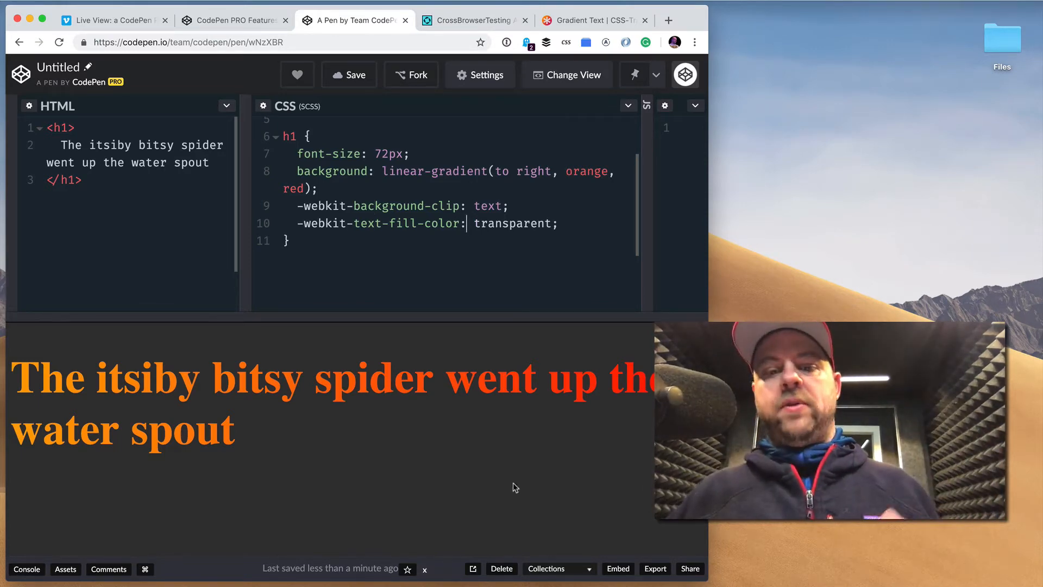
left_click(567, 75)
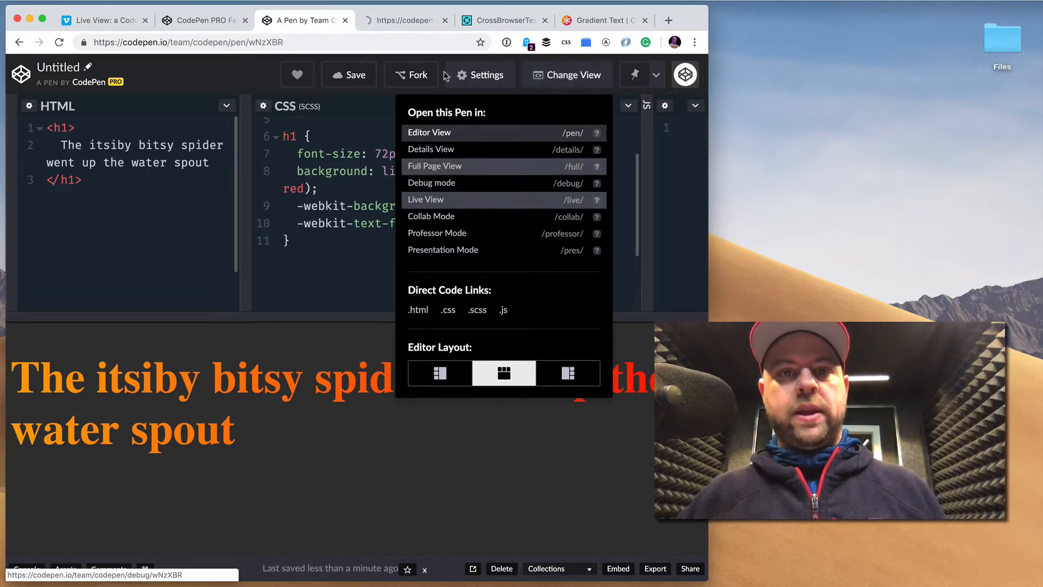
left_click(425, 199)
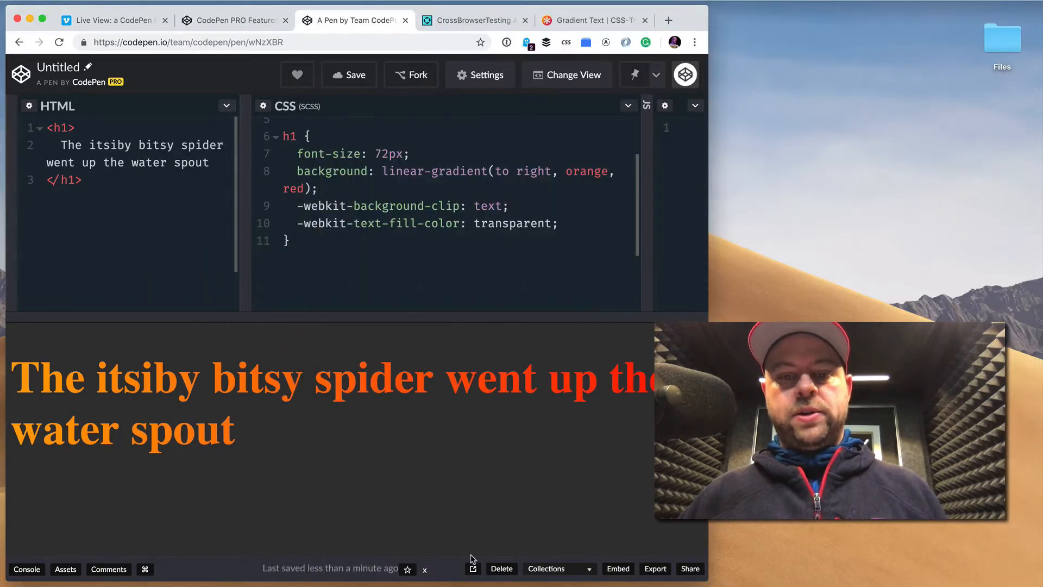
Open the pen's live view in a separate window beside the editor.
left_click(472, 565)
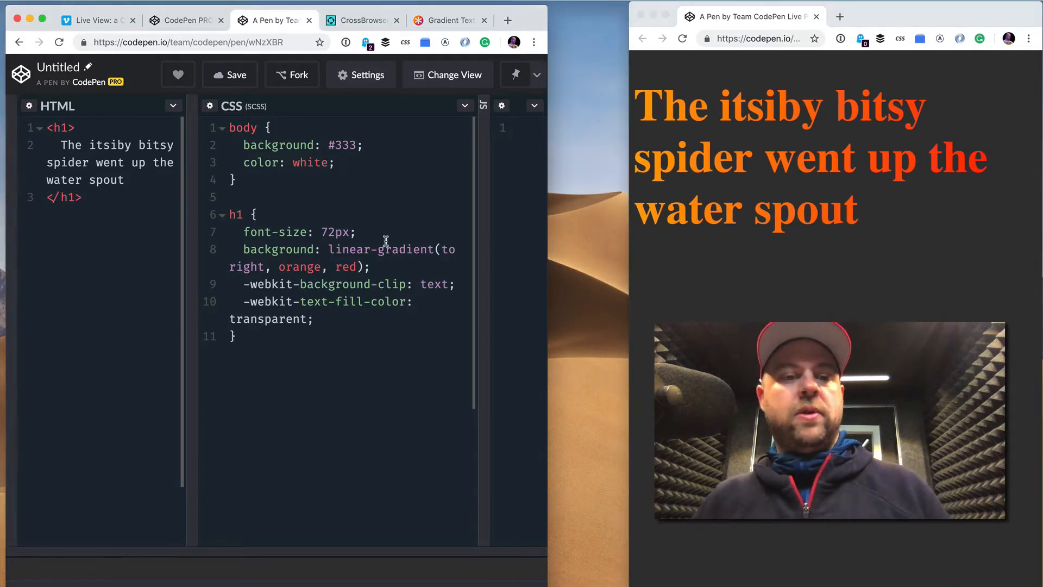
Change the gradient's starting colour from orange to purple.
type("purple")
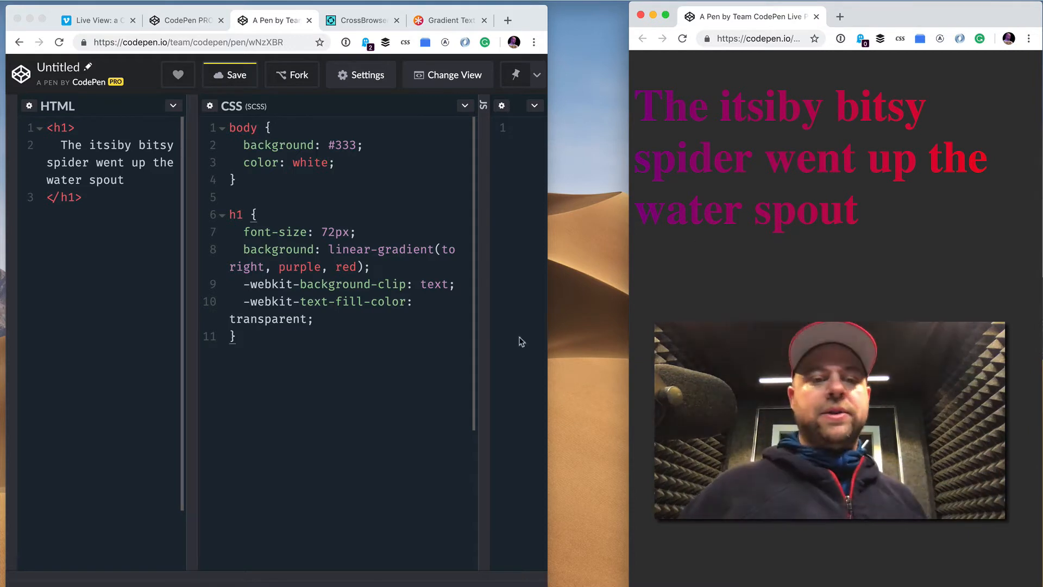
mouse_move(363, 319)
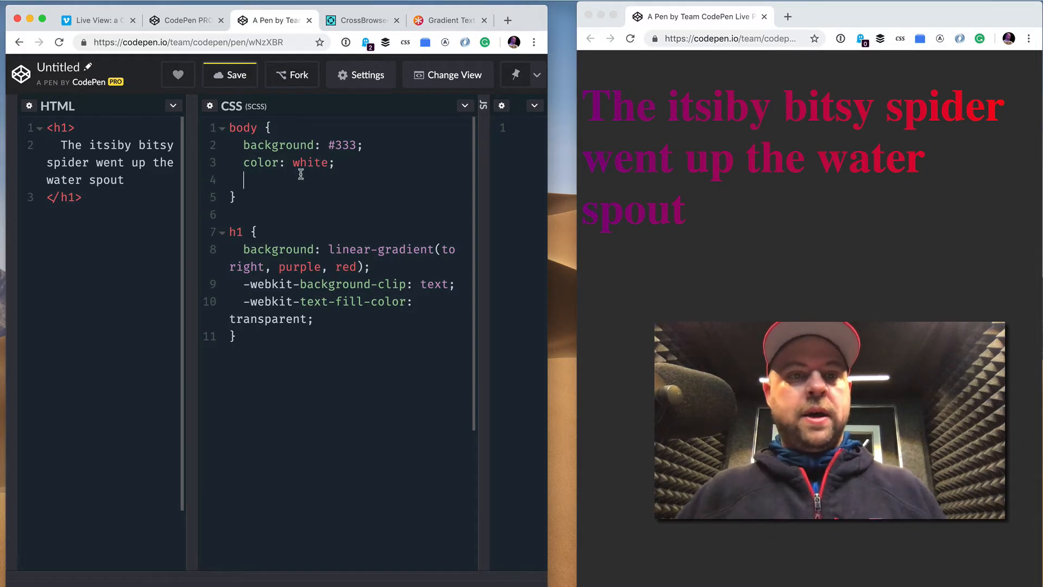
Remove font-size: 72px from the h1 and add max-width: 400px to body.
type("max-width: 400px;")
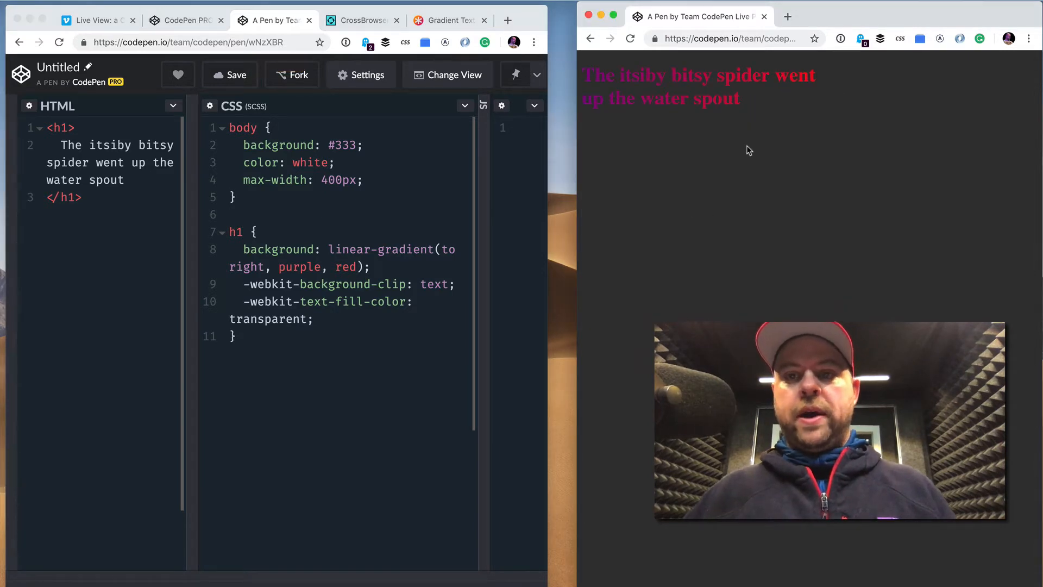
mouse_move(594, 196)
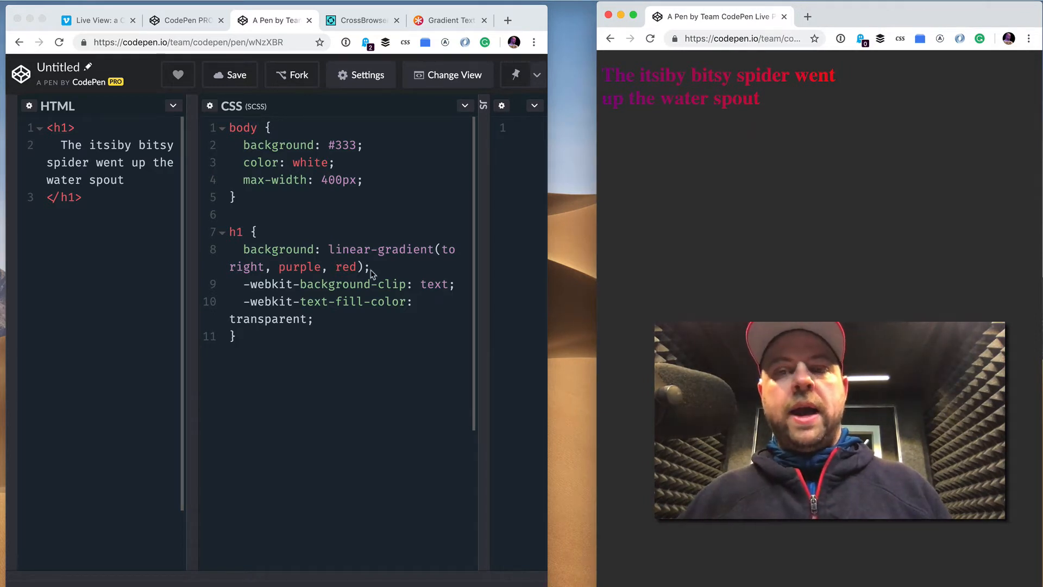
mouse_move(716, 127)
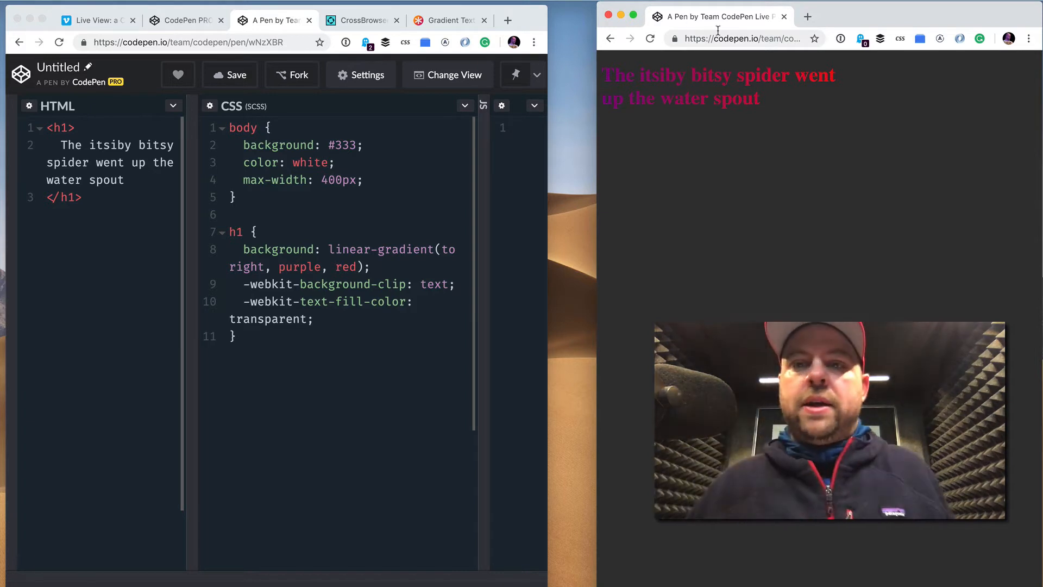
Copy the pen's address, open it in Safari, and add display: inline to the h1.
left_click(740, 38)
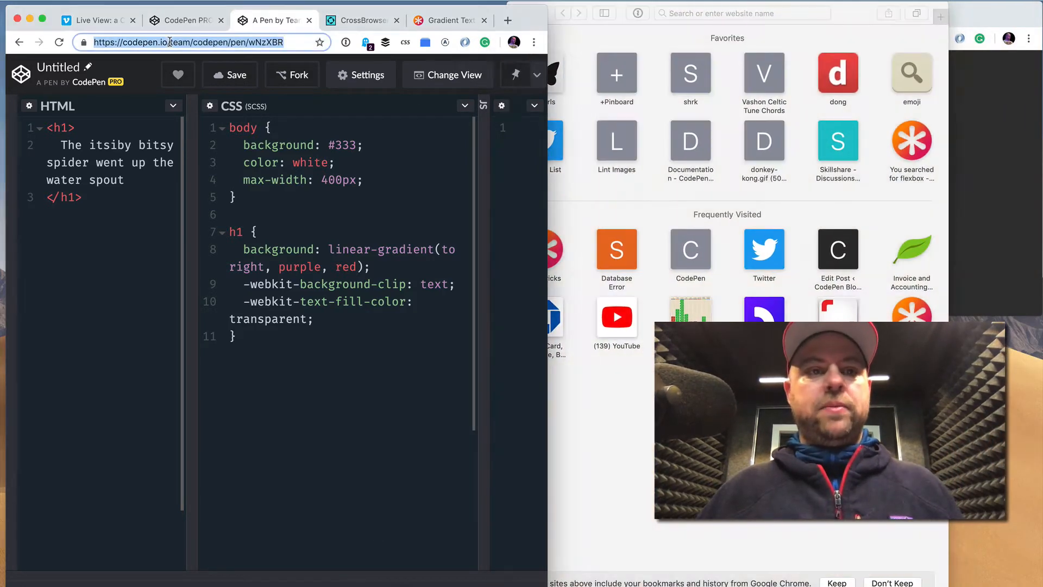
left_click(731, 13)
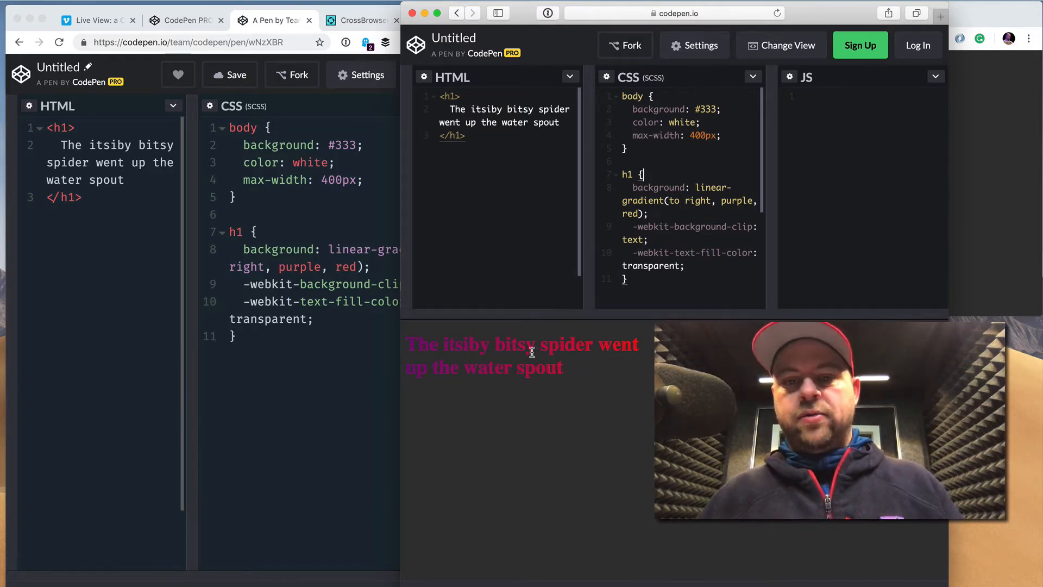
mouse_move(612, 259)
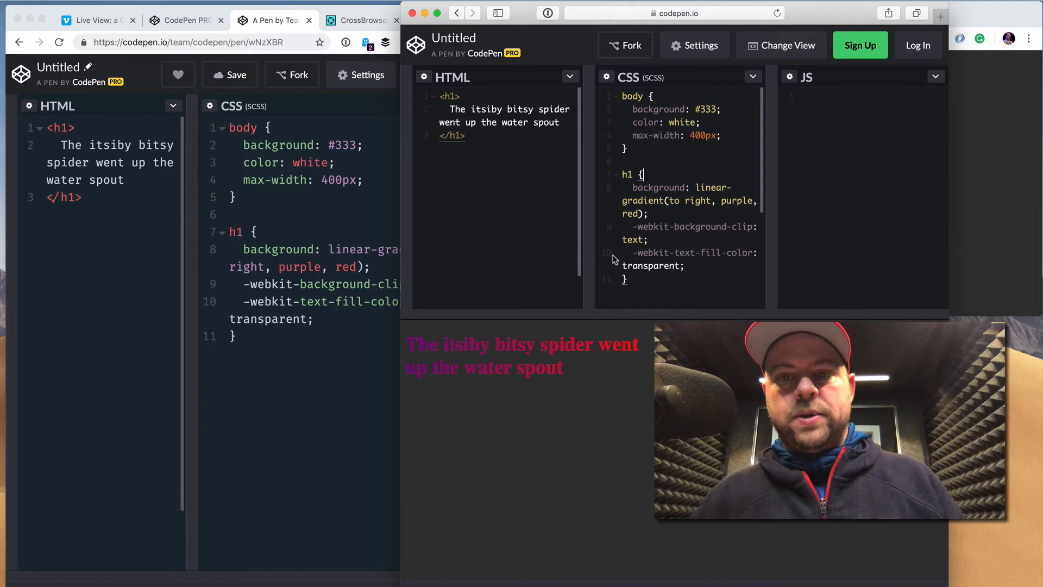
mouse_move(605, 361)
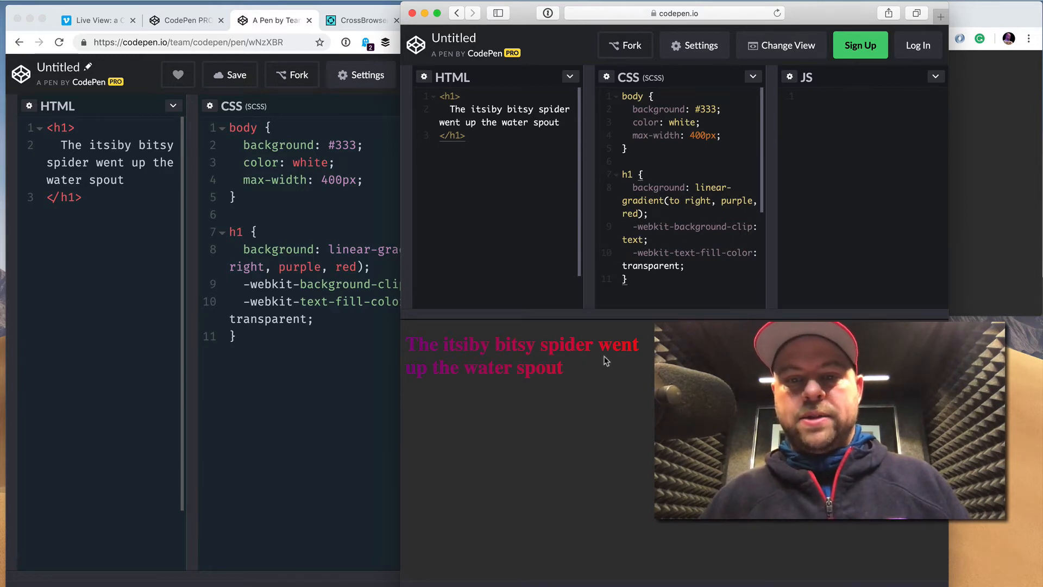
type("display: inline;")
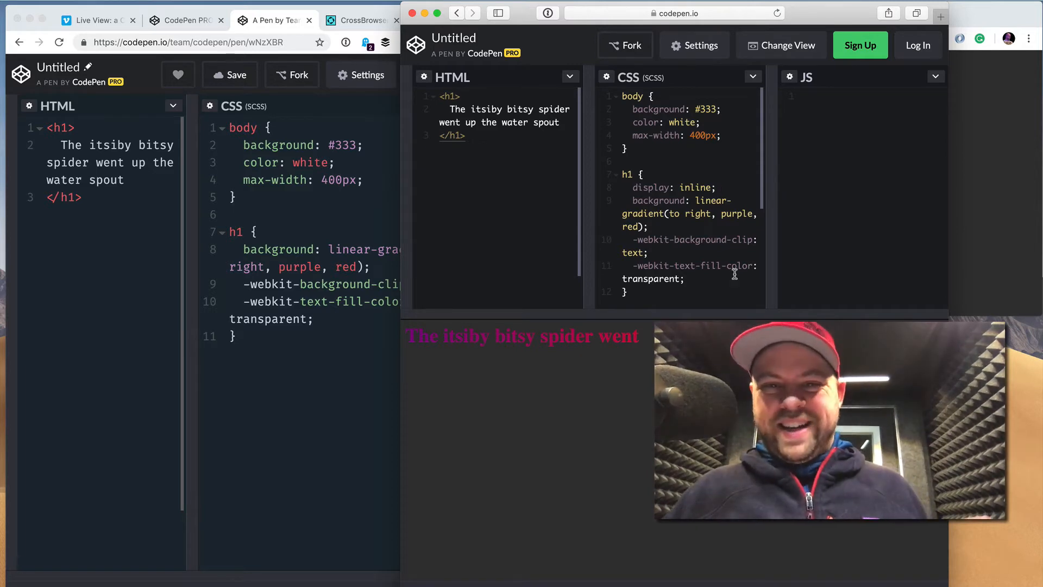
mouse_move(805, 193)
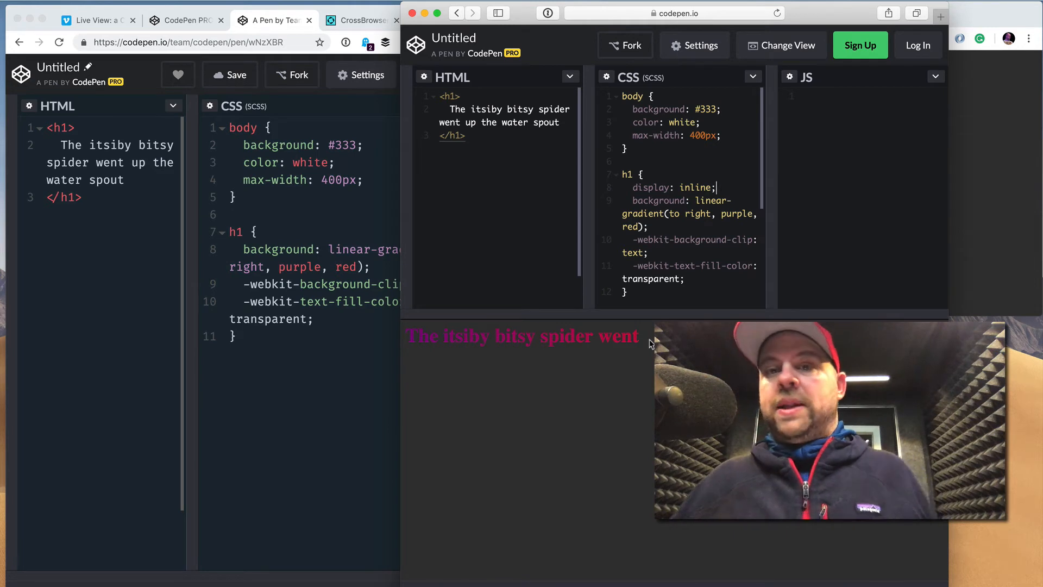
mouse_move(513, 207)
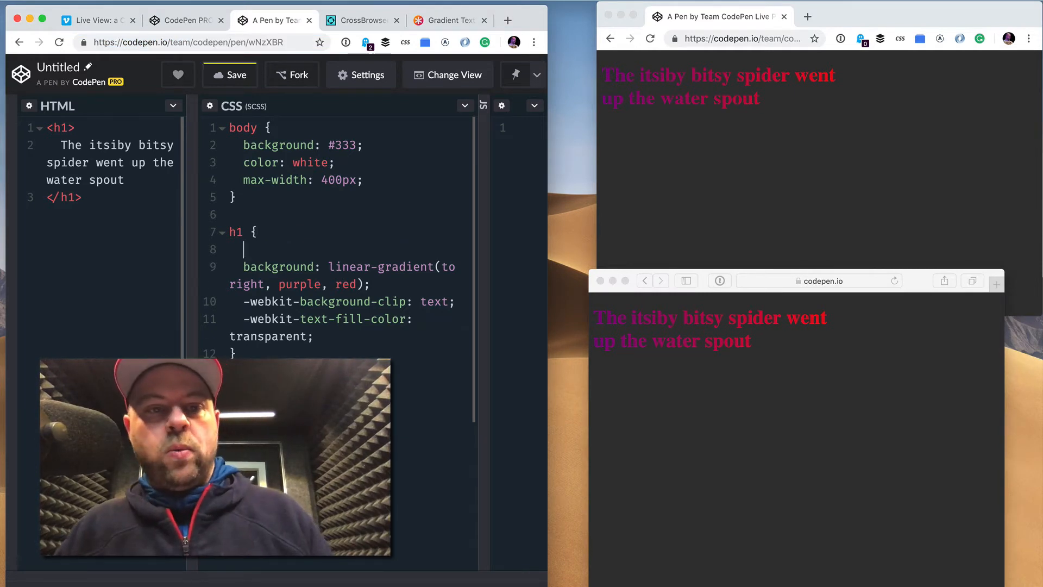
Insert display: inline; at the top of the h1 rule in the CSS panel.
type("direction")
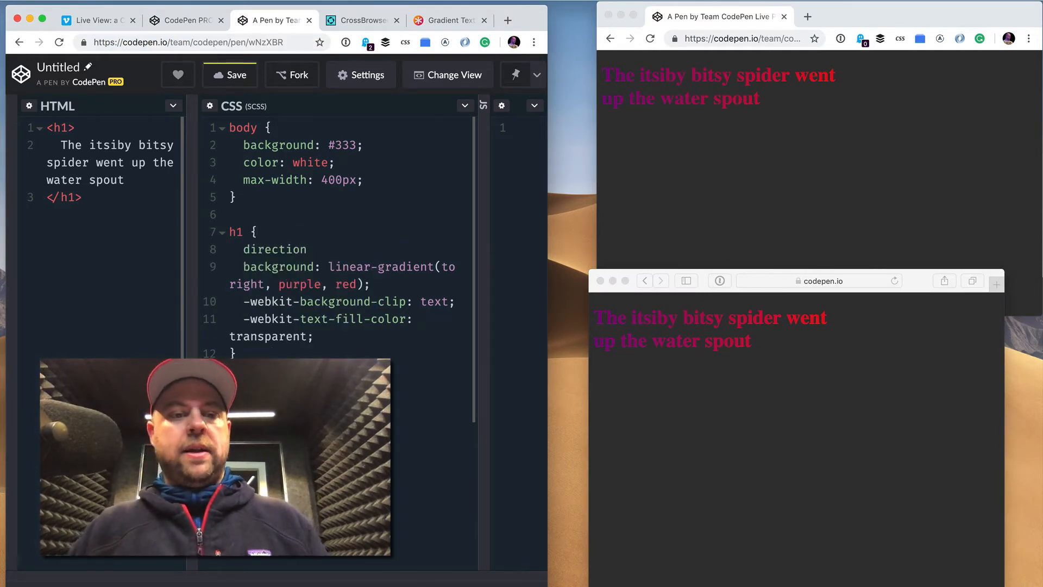
type("display:")
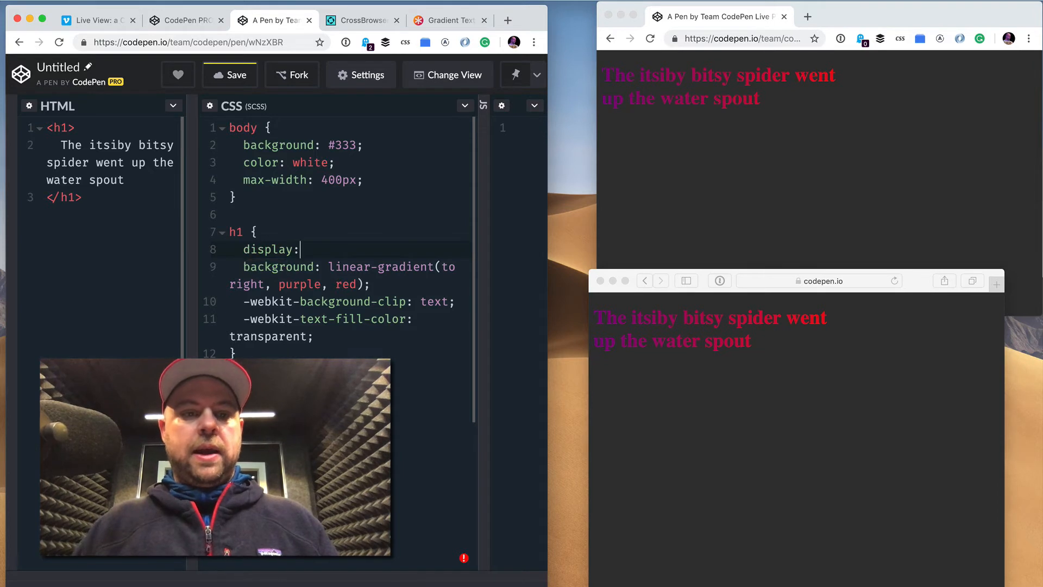
type("inline;")
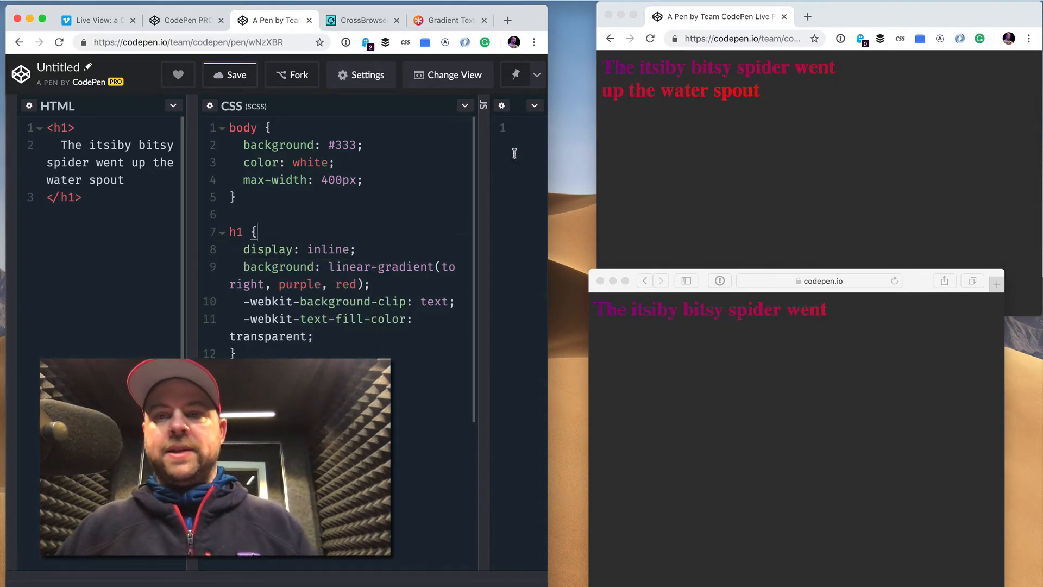
mouse_move(729, 133)
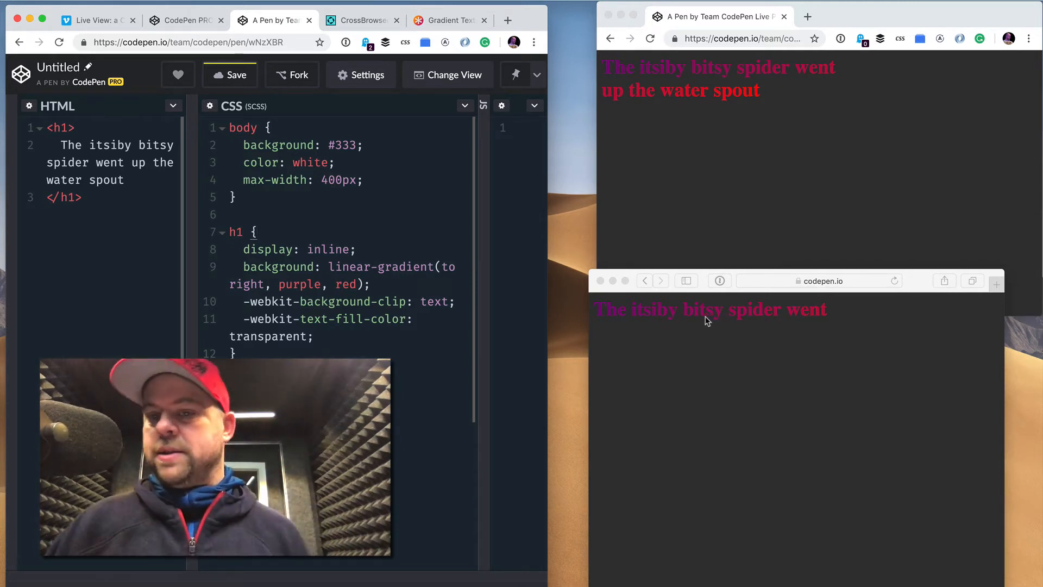
mouse_move(662, 329)
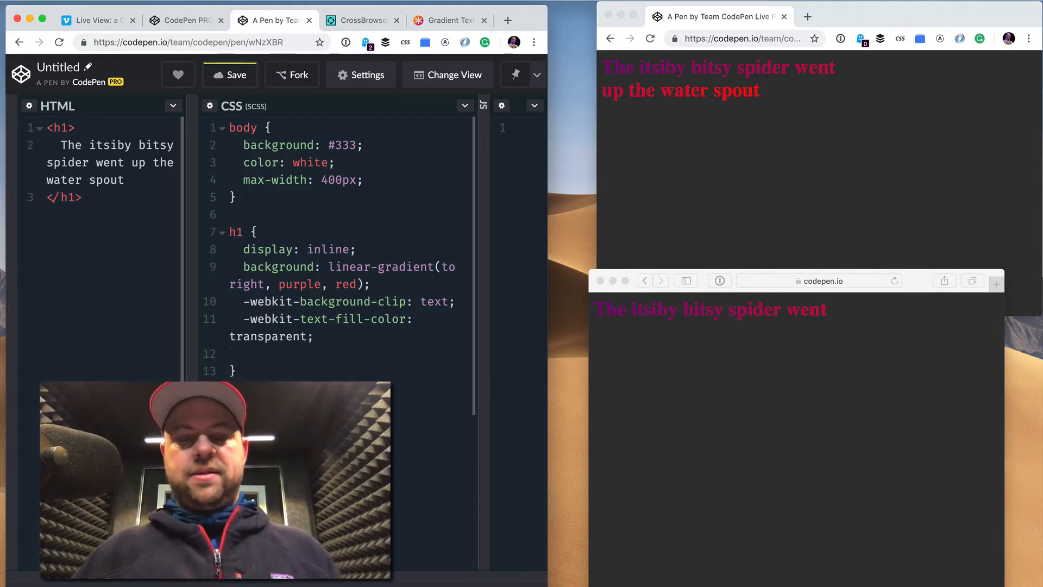
Add -webkit-box-decoration-break: clone; to the h1, check Safari's preview, and save the pen.
type("-webkit-")
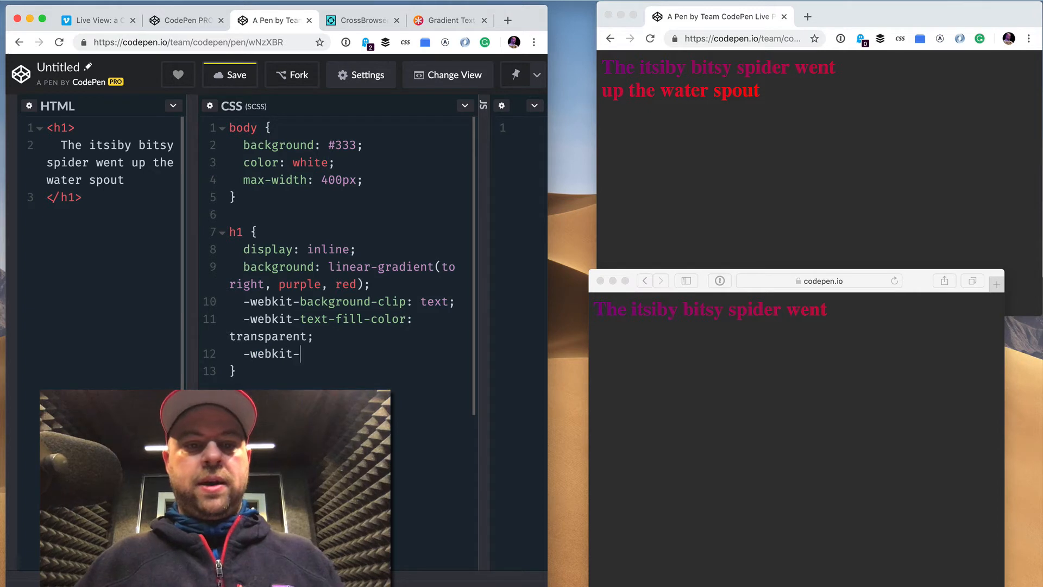
type("box-decoration-break:")
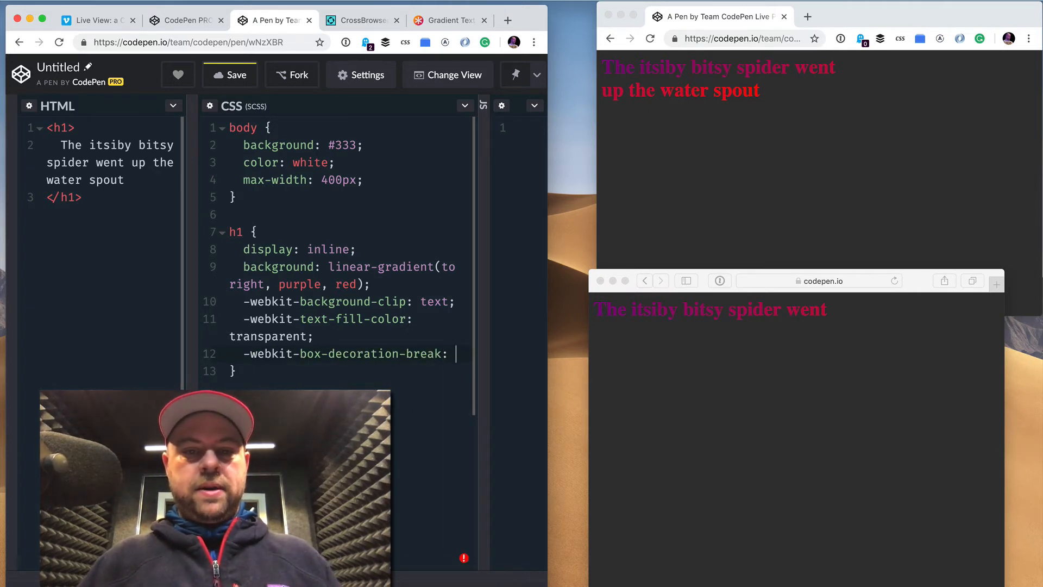
type("clon")
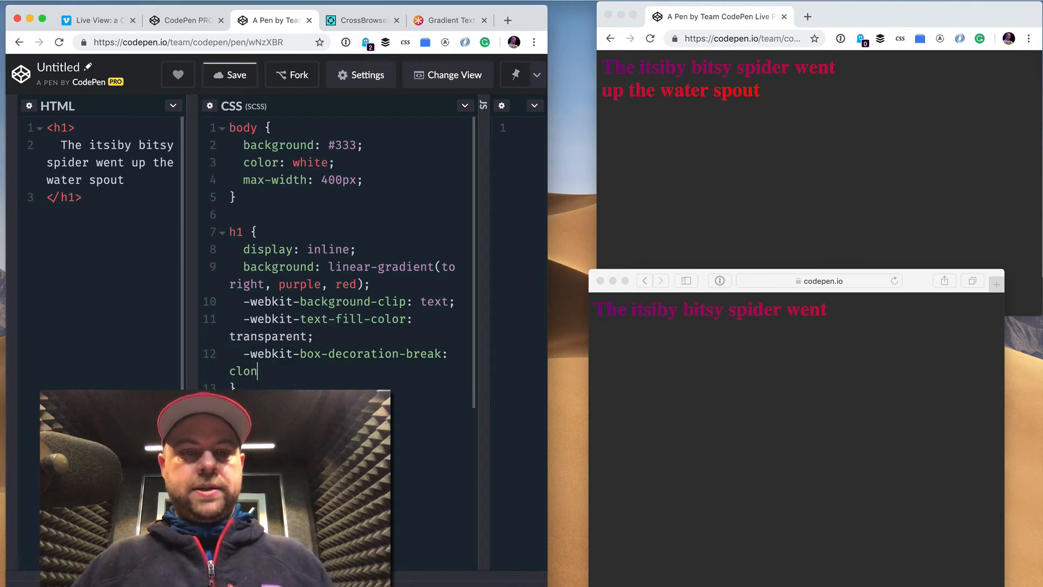
type("e;")
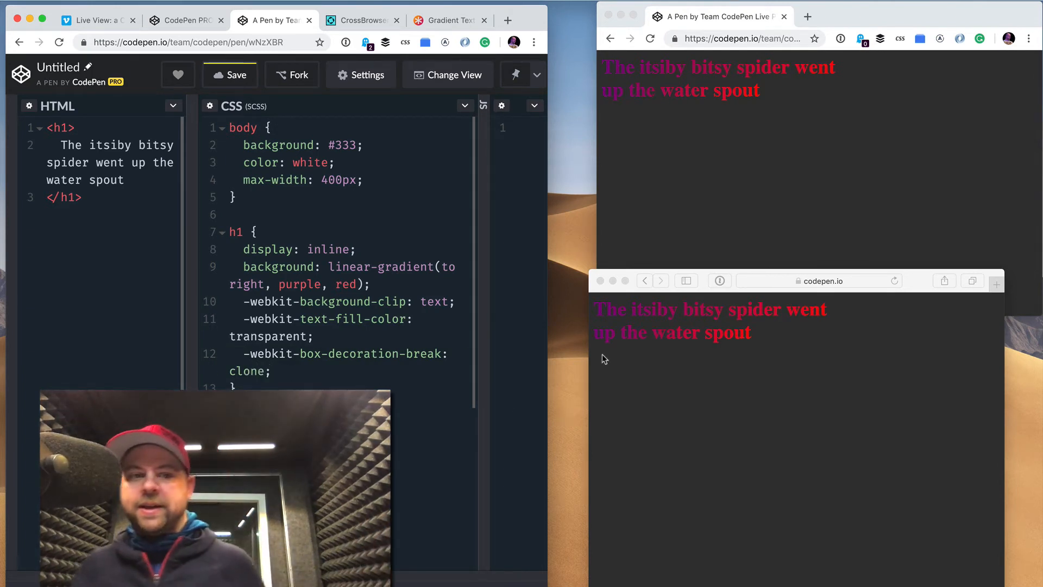
left_click(269, 371)
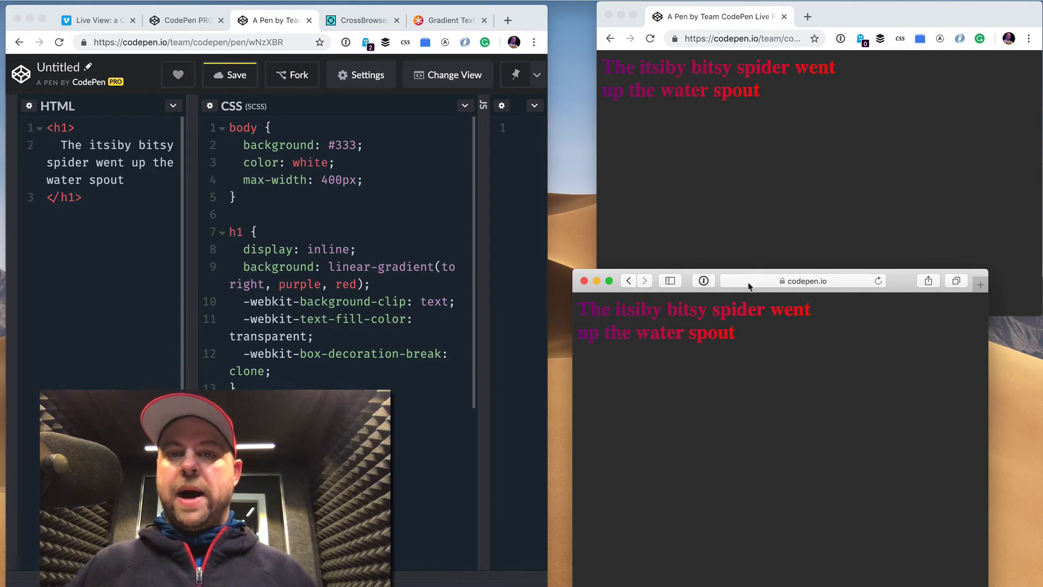
left_click(230, 74)
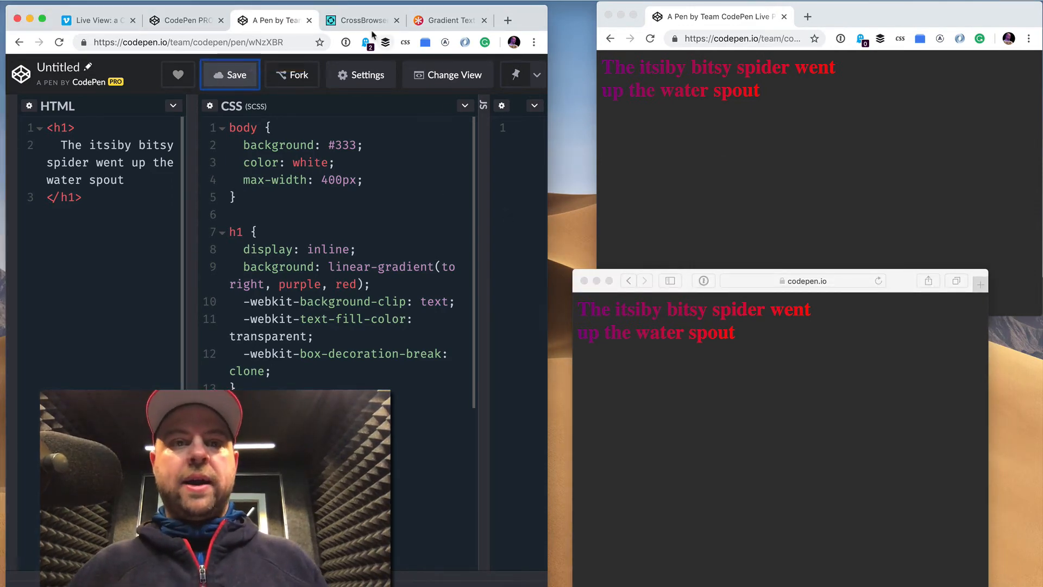
Enter the pen's live view URL in CrossBrowserTesting and launch a Win 10 IE 11 test.
left_click(360, 20)
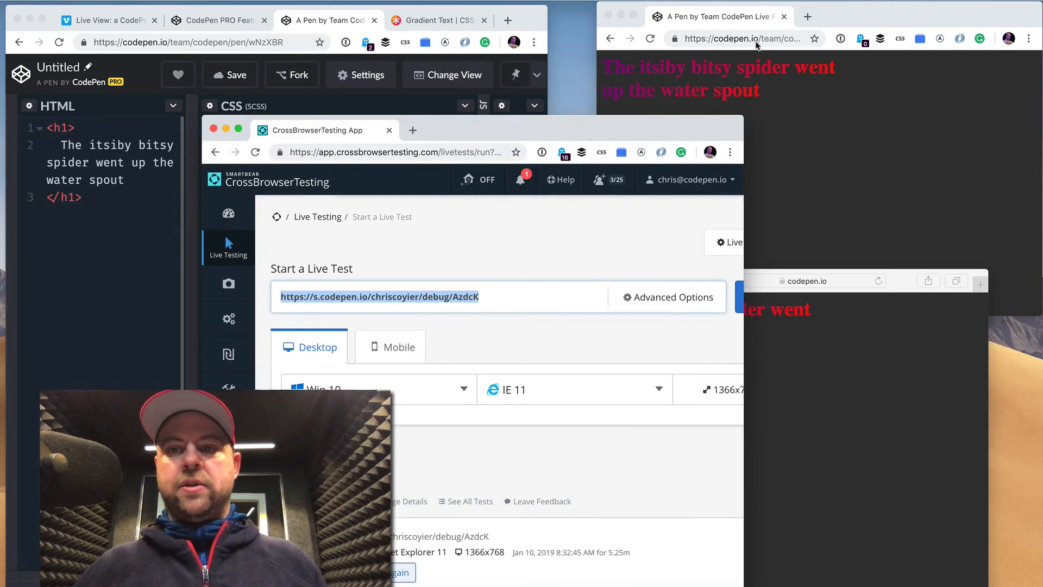
left_click(740, 38)
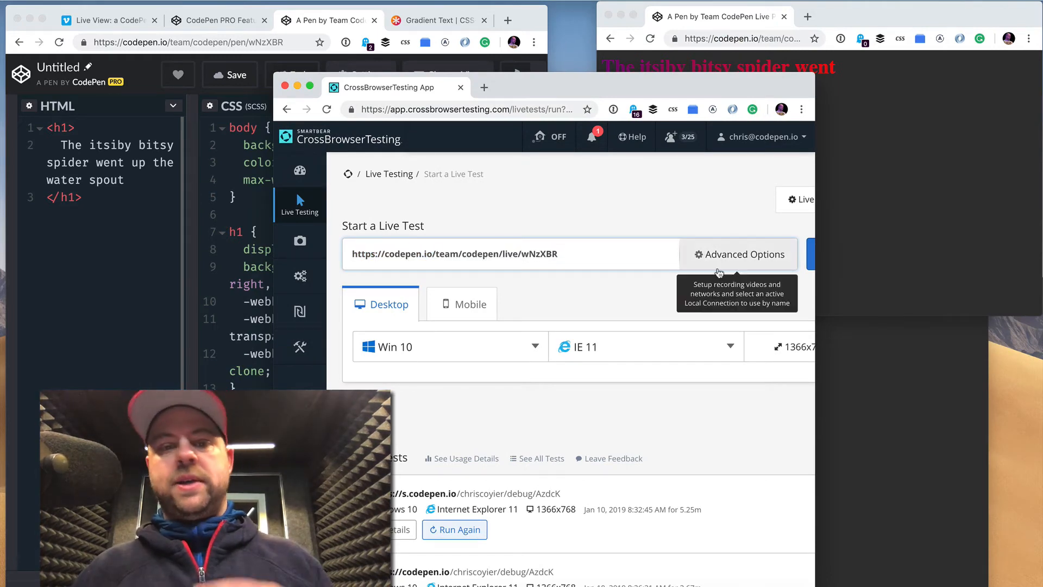
mouse_move(484, 353)
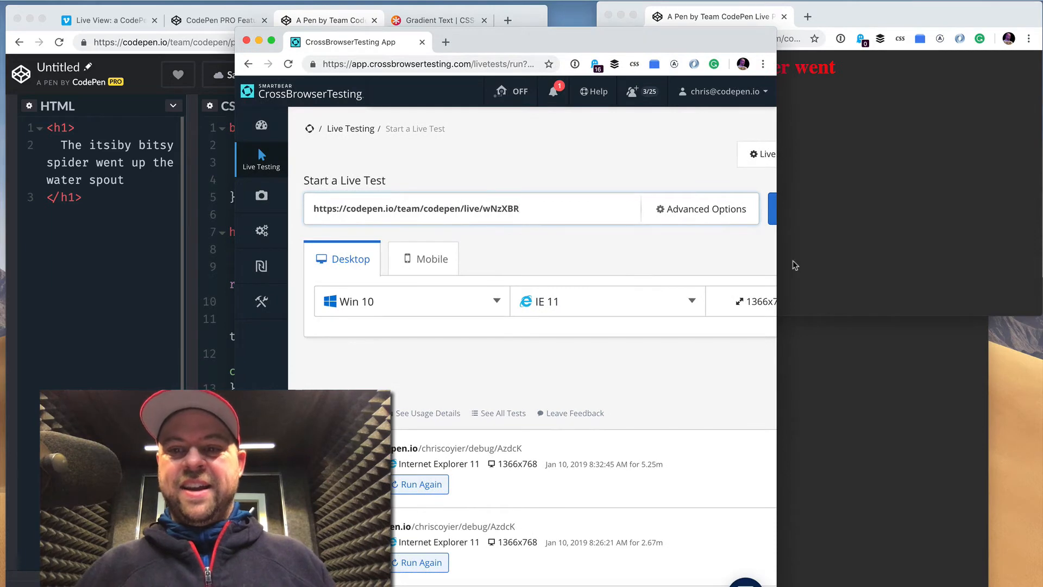
left_click(773, 209)
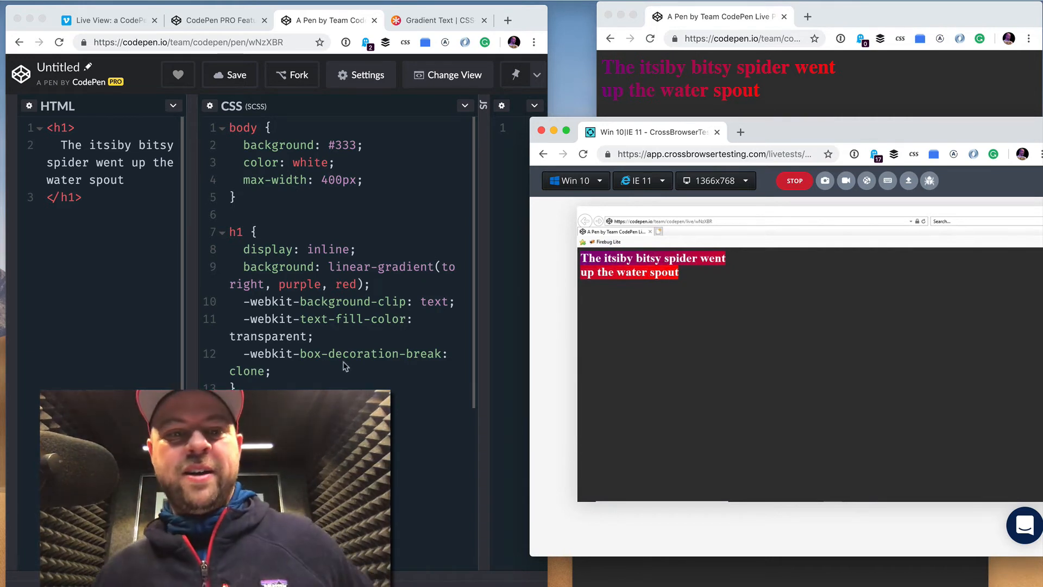
Replace purple with pink in the h1's linear-gradient and check the IE 11 window.
left_click(229, 74)
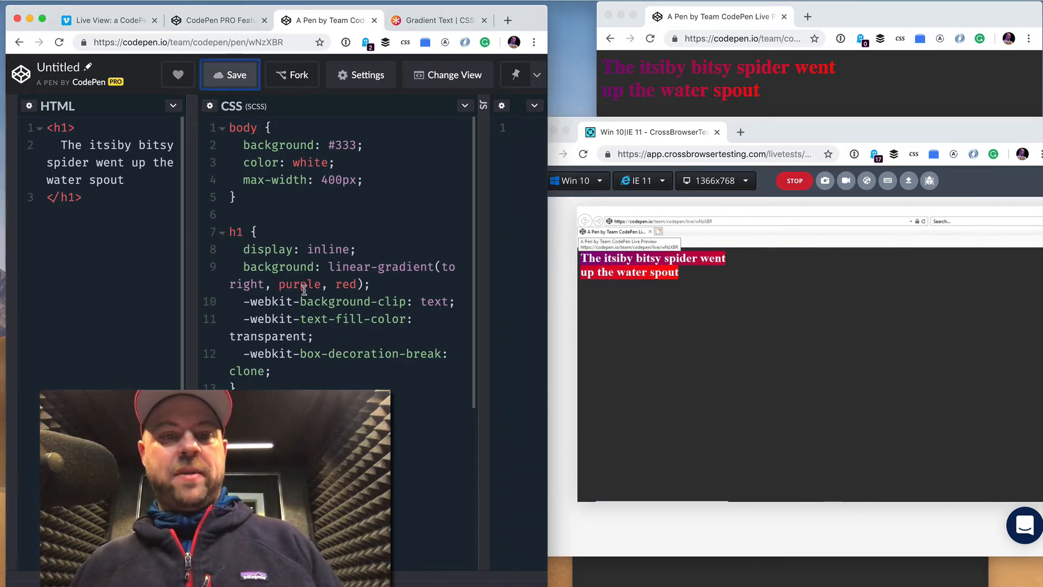
type("pink")
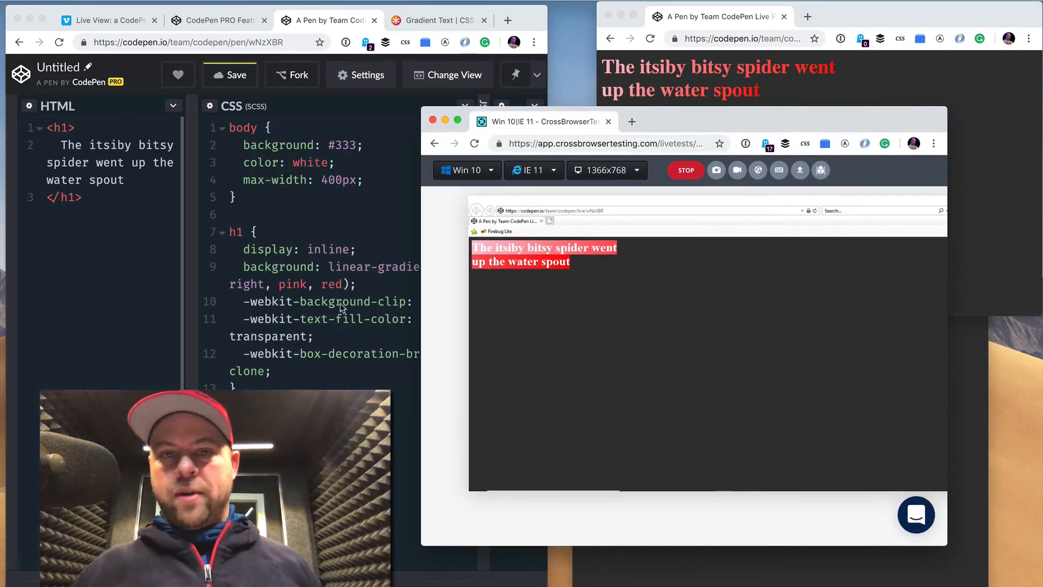
left_click(106, 20)
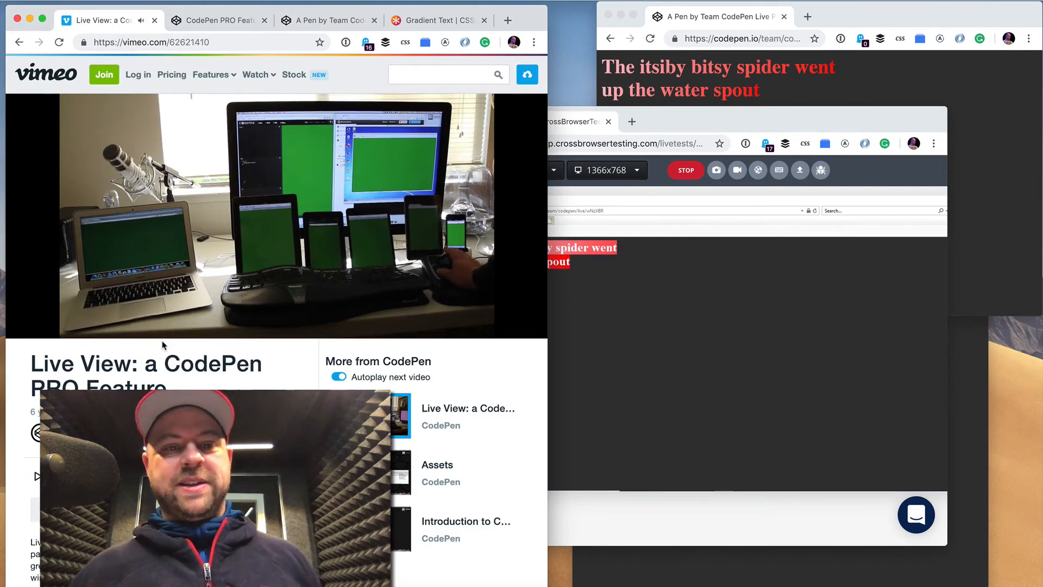
Start the Vimeo Live View video and switch it to full screen.
left_click(266, 213)
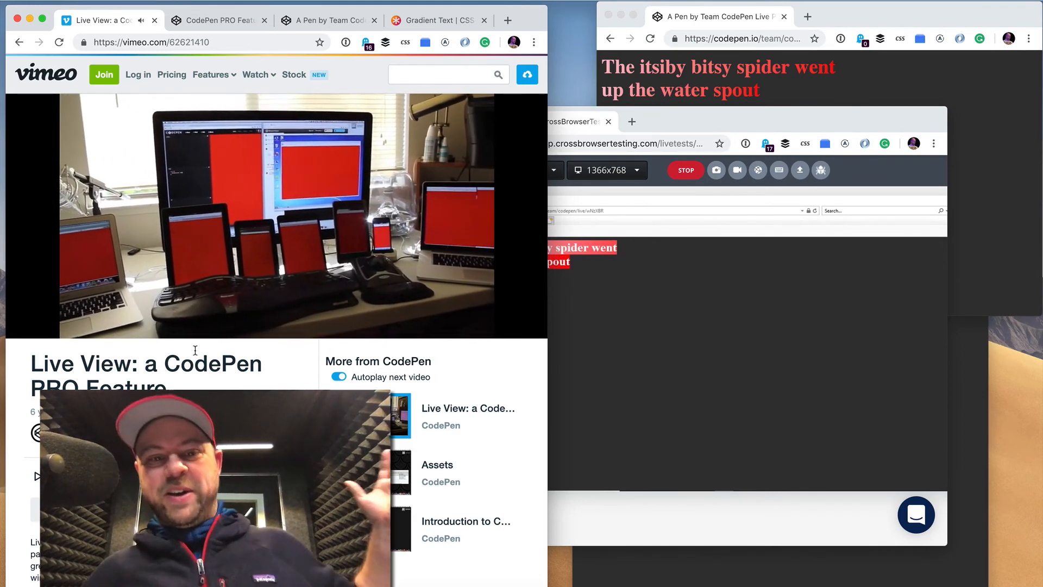
left_click(273, 215)
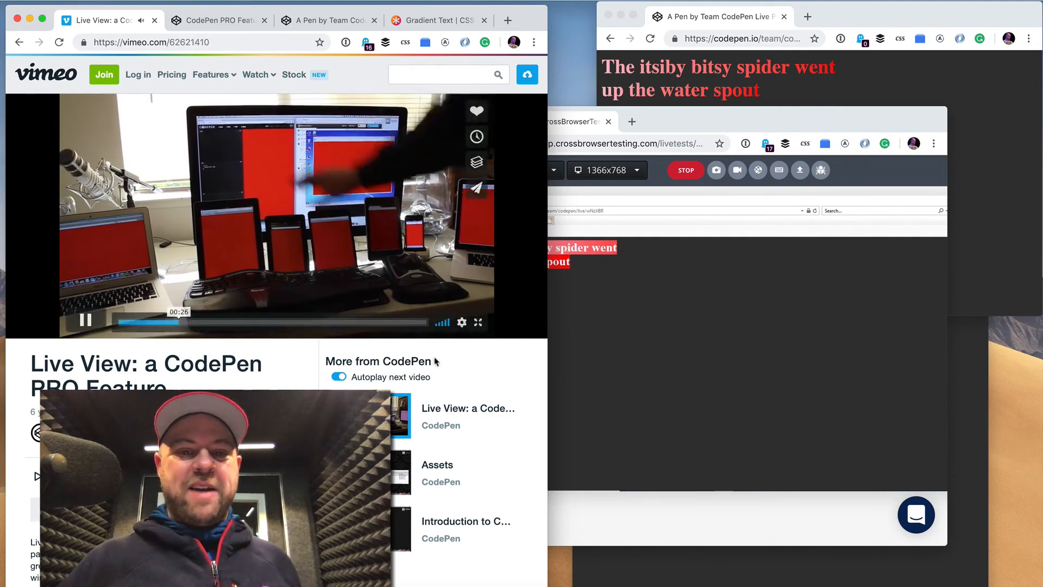
left_click(478, 322)
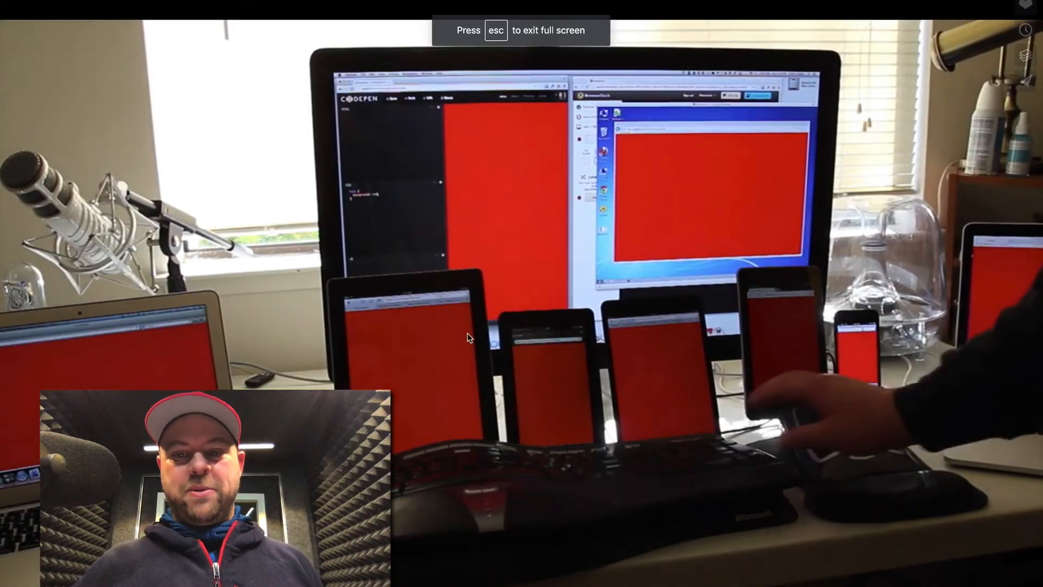